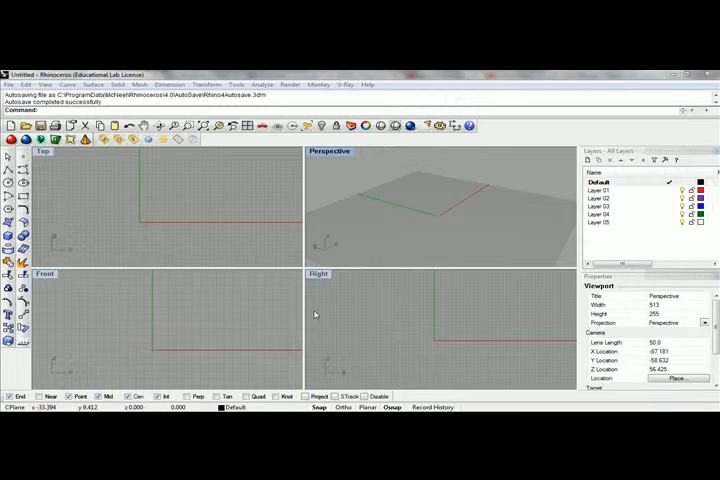
pyautogui.moveTo(309, 307)
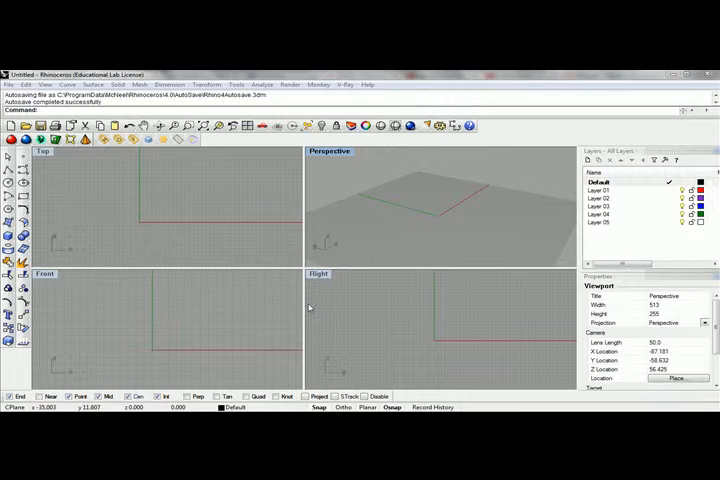
pyautogui.moveTo(221, 305)
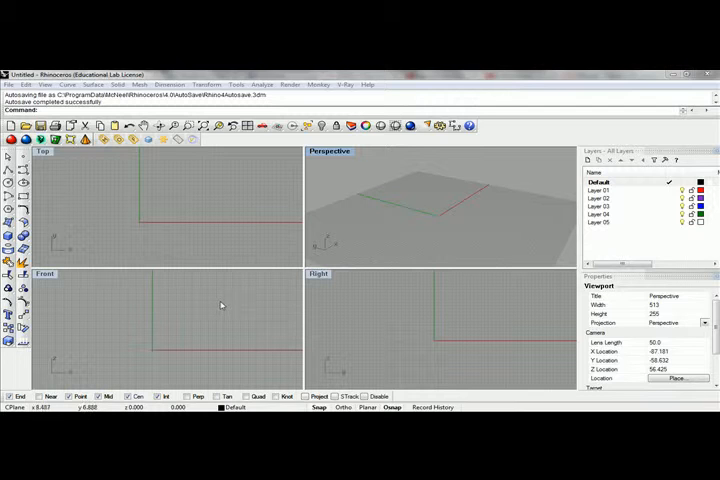
pyautogui.moveTo(150, 250)
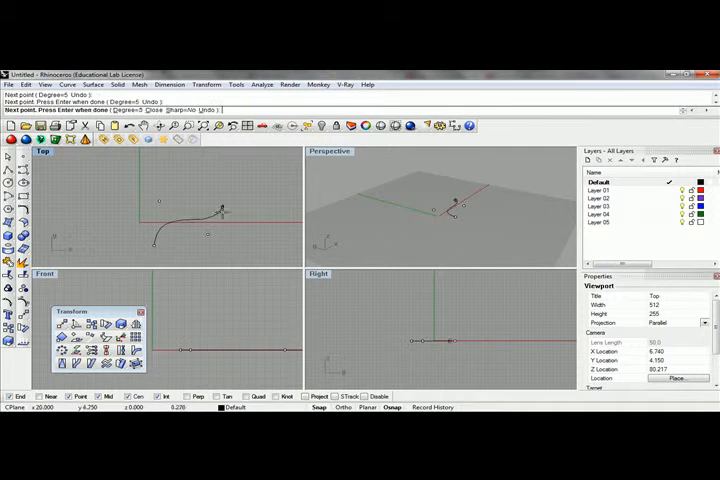
# - Place control points for two crossing freeform curves near the origin in the Top viewport
pyautogui.click(185, 222)
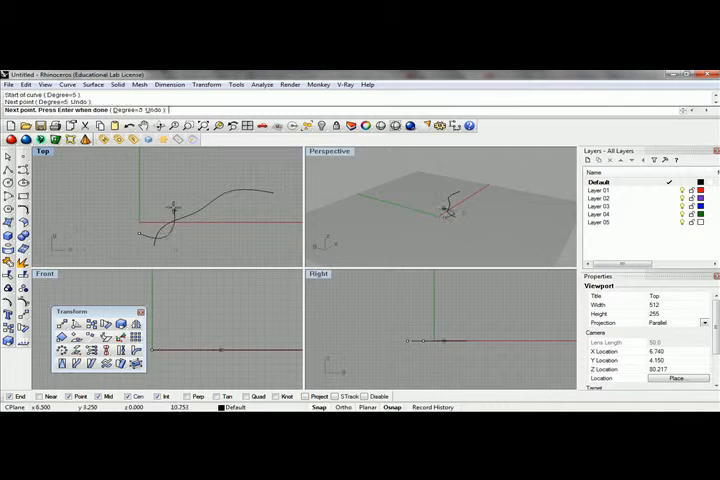
pyautogui.click(255, 175)
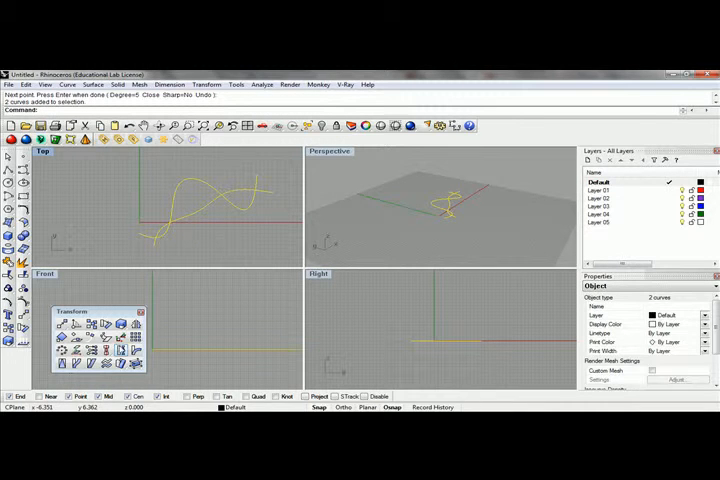
pyautogui.moveTo(128, 338)
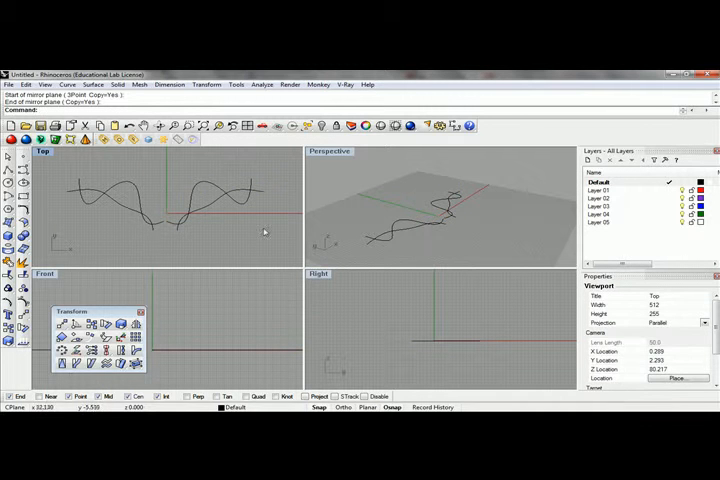
pyautogui.moveTo(142, 190)
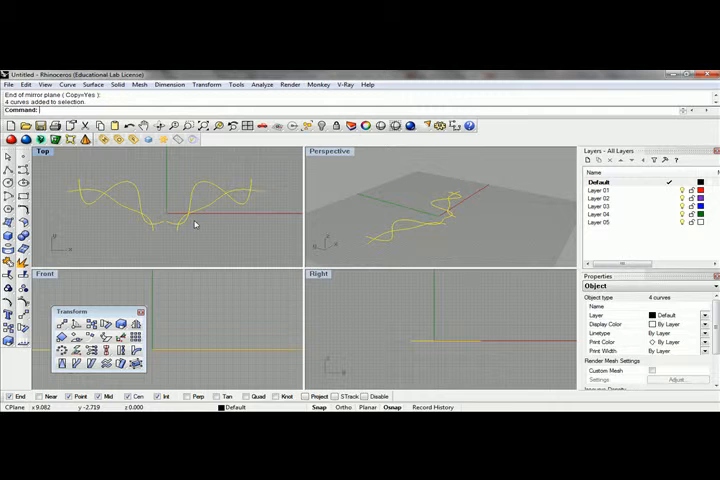
# - Delete the selected curves after mirroring them across the vertical axis
pyautogui.press('Delete')
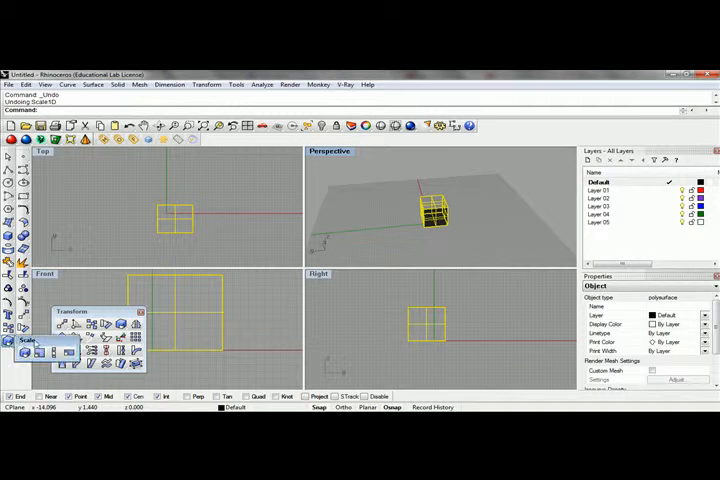
# - Drag out a trial one-direction scale on the box at the origin
pyautogui.moveTo(30, 341); pyautogui.dragTo(115, 216)
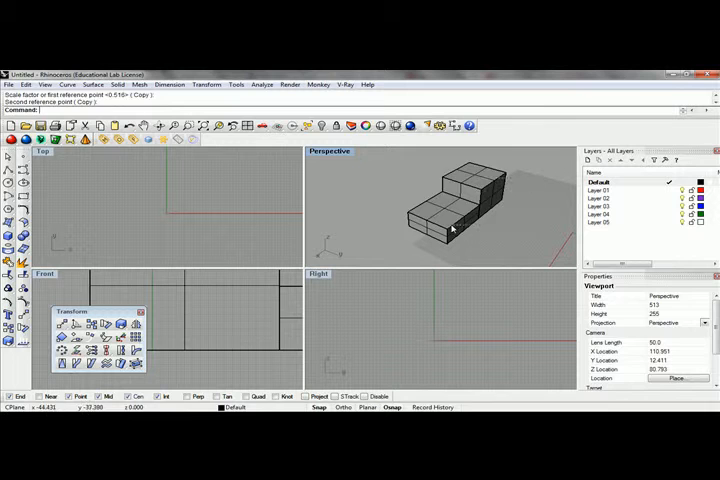
# - Delete the previous stepped block before building the tall box to taper
pyautogui.press('Delete')
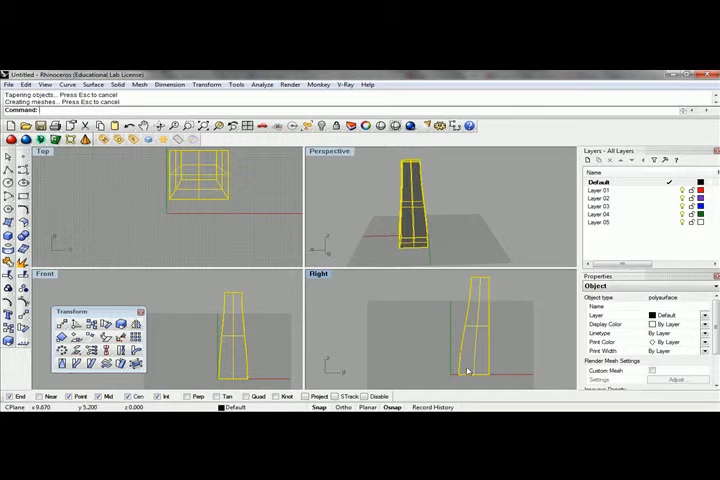
pyautogui.moveTo(265, 337)
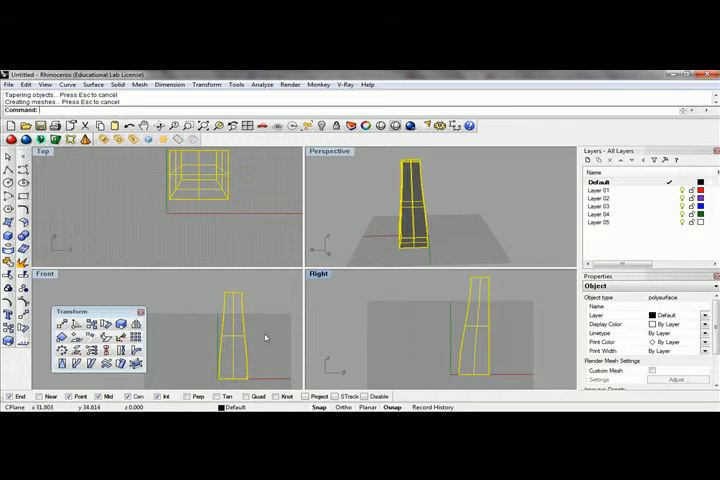
pyautogui.moveTo(264, 170)
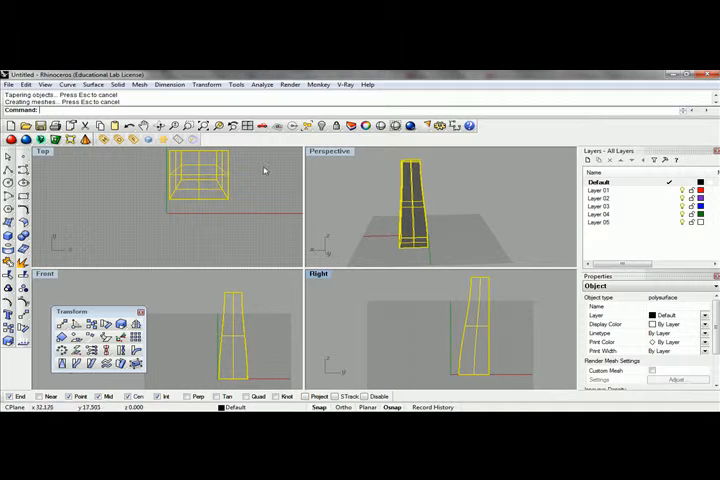
pyautogui.moveTo(295, 230)
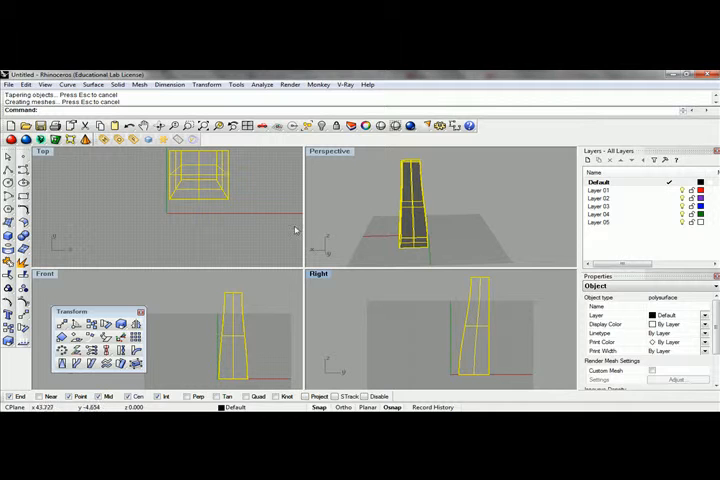